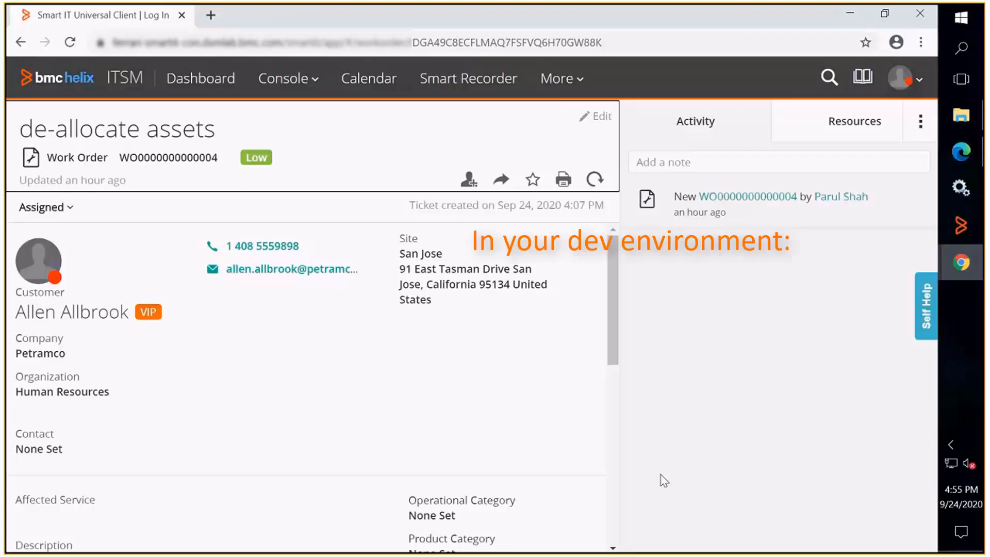
{"action": "mouse_move", "coordinate": [139, 124]}
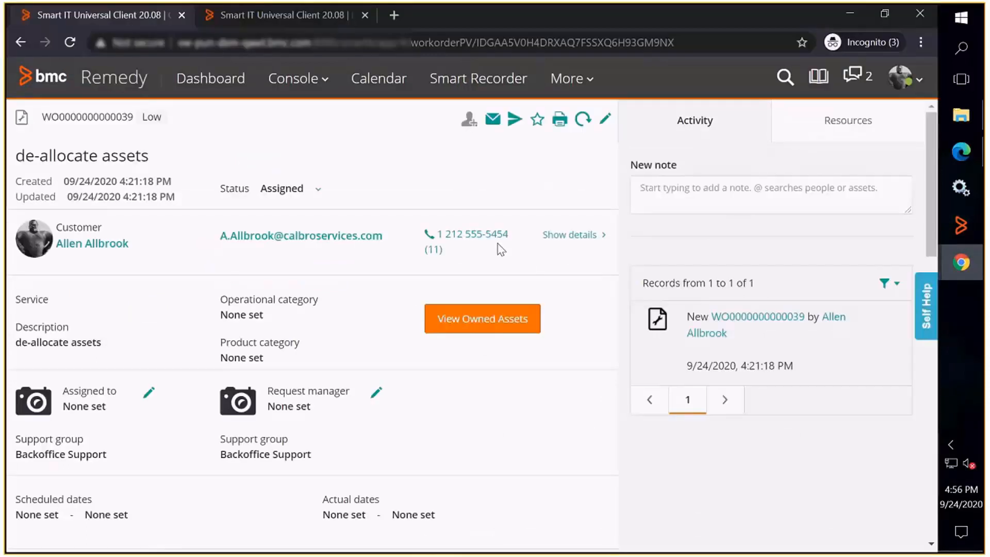
- Show the customer's owned assets and mark the Latitude E6430 for release
{"action": "left_click", "coordinate": [483, 318]}
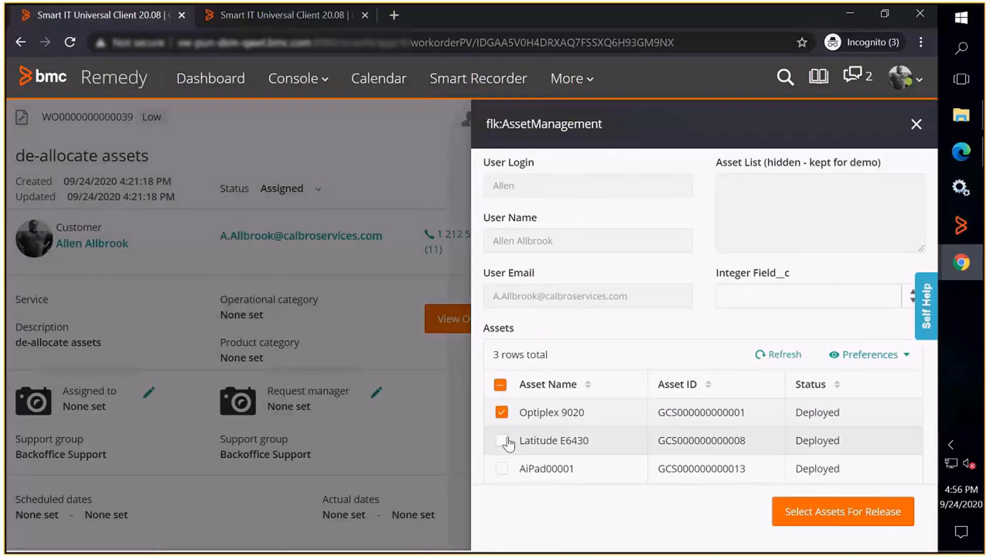
{"action": "left_click", "coordinate": [501, 440]}
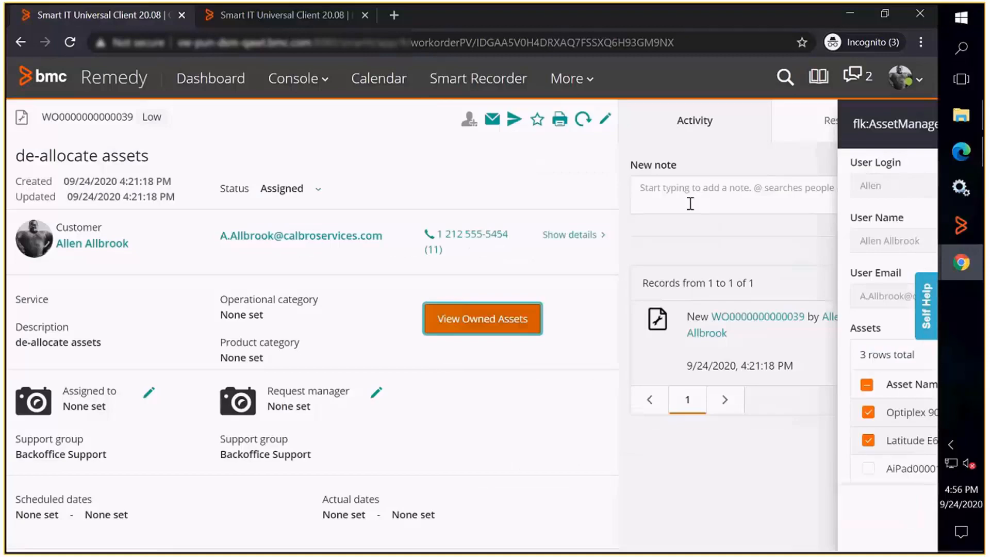
{"action": "scroll", "scroll_direction": "down", "scroll_amount": 3}
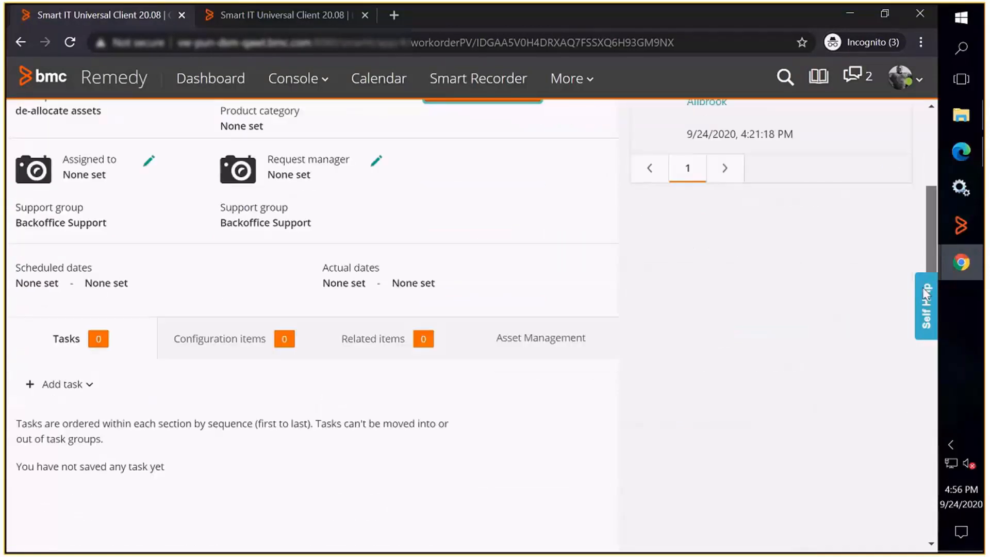
{"action": "left_click", "coordinate": [541, 337]}
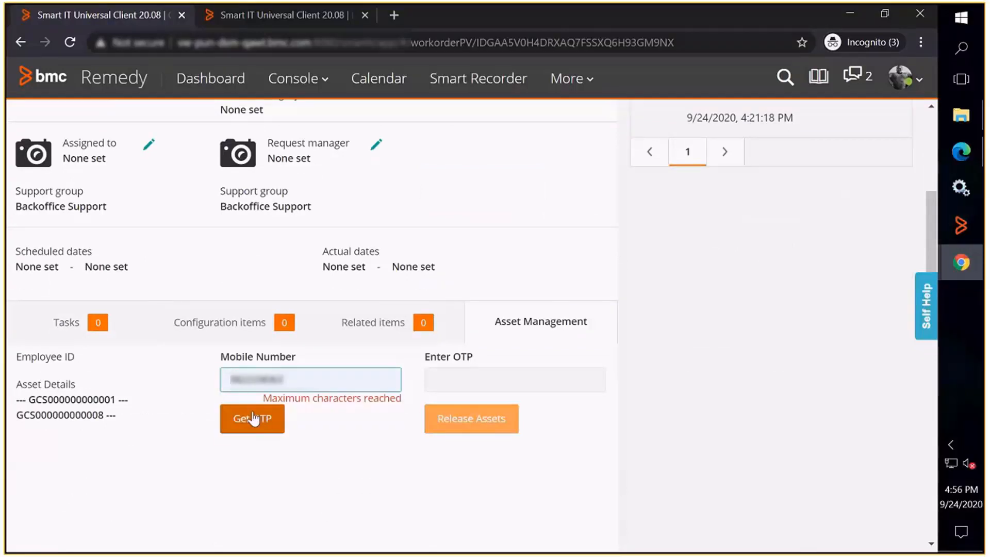
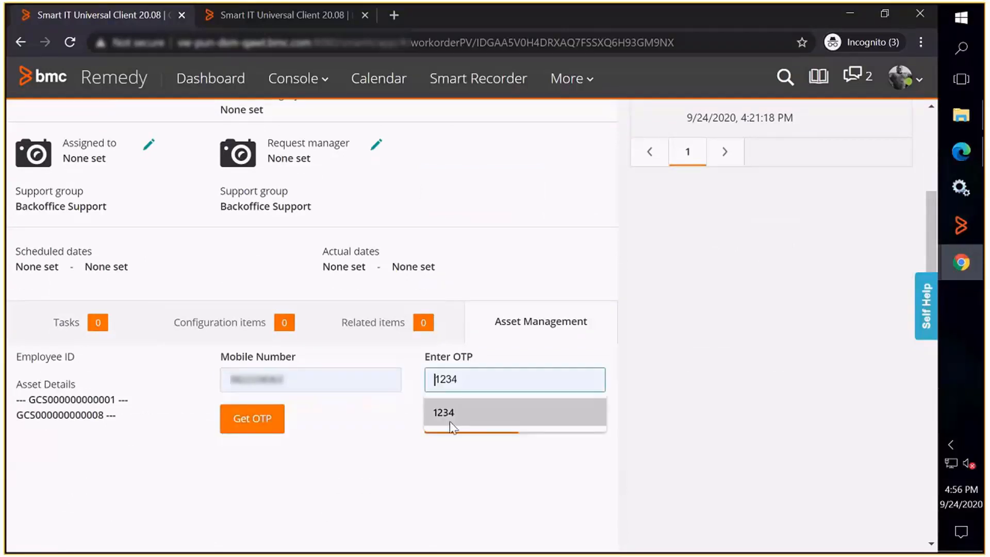
{"action": "left_click", "coordinate": [472, 418]}
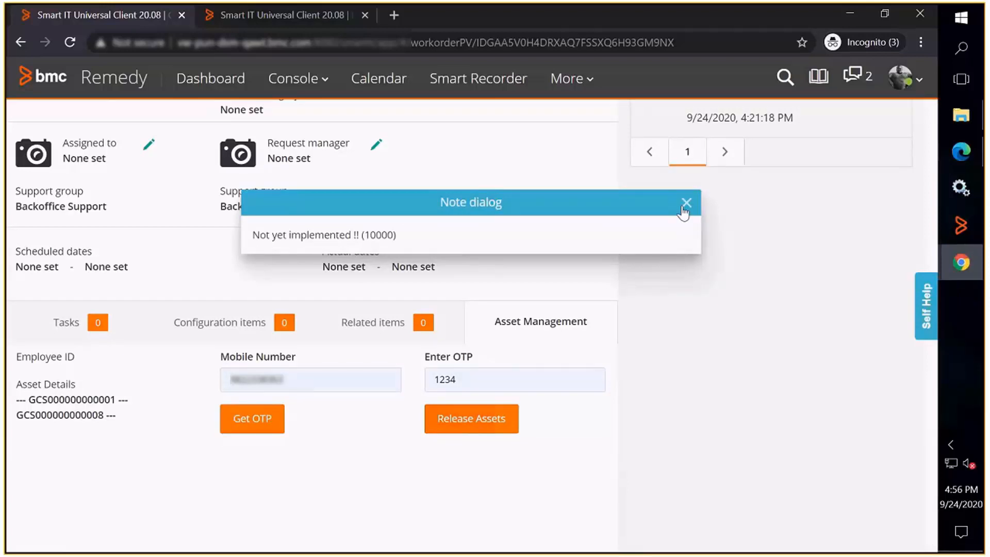
{"action": "left_click", "coordinate": [687, 202]}
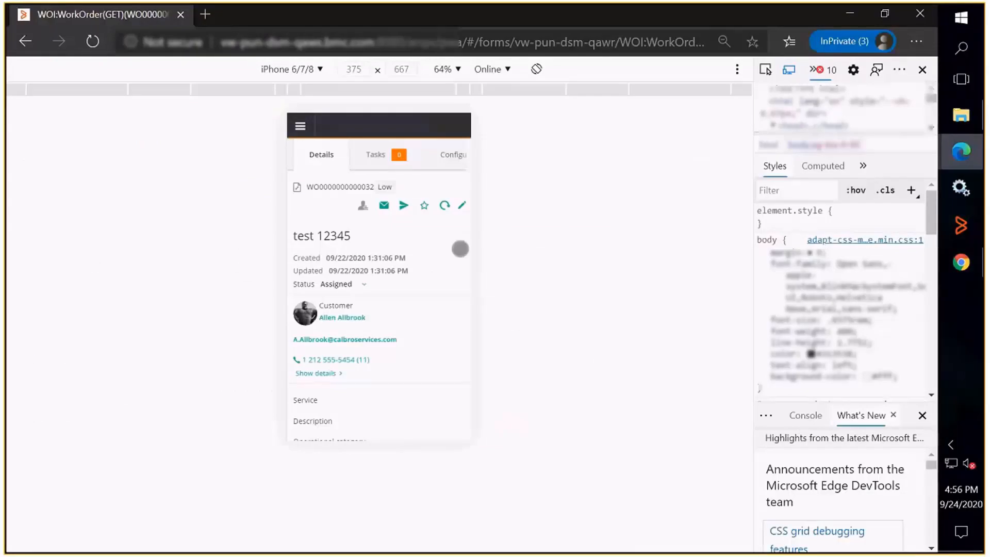
- Scroll the work order in the iPhone 6/7/8 emulated mobile layout
{"action": "scroll", "scroll_direction": "down", "scroll_amount": 3}
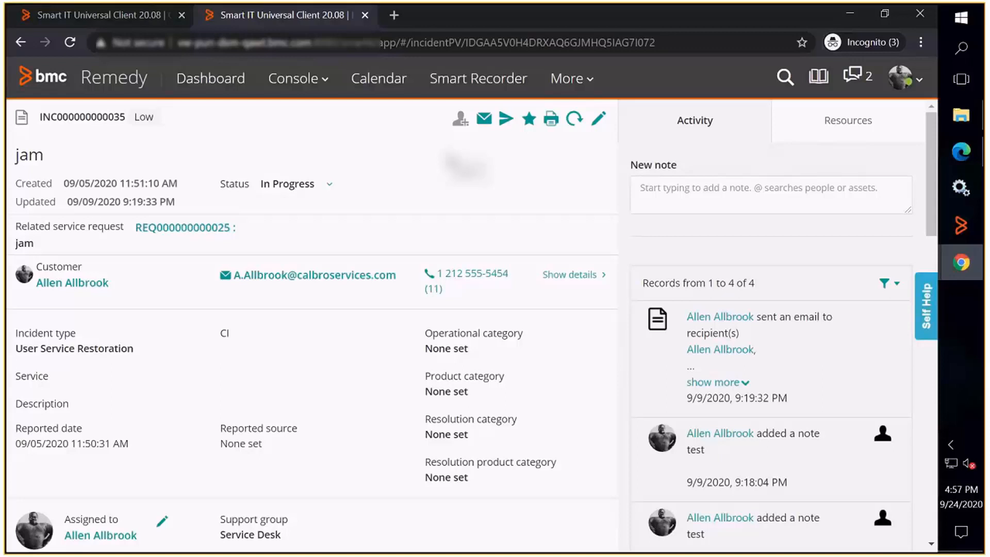
{"action": "left_click", "coordinate": [485, 119]}
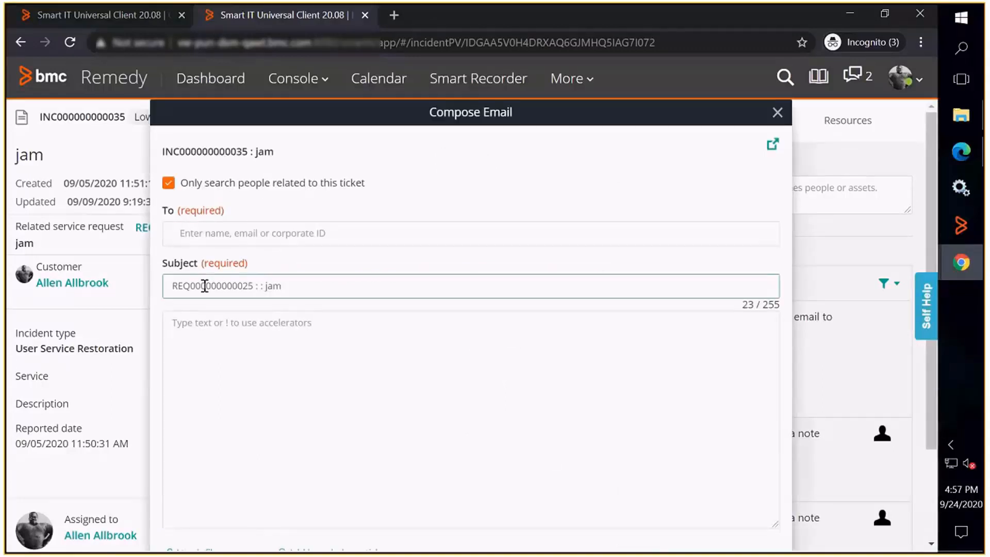
{"action": "double_click", "coordinate": [204, 286]}
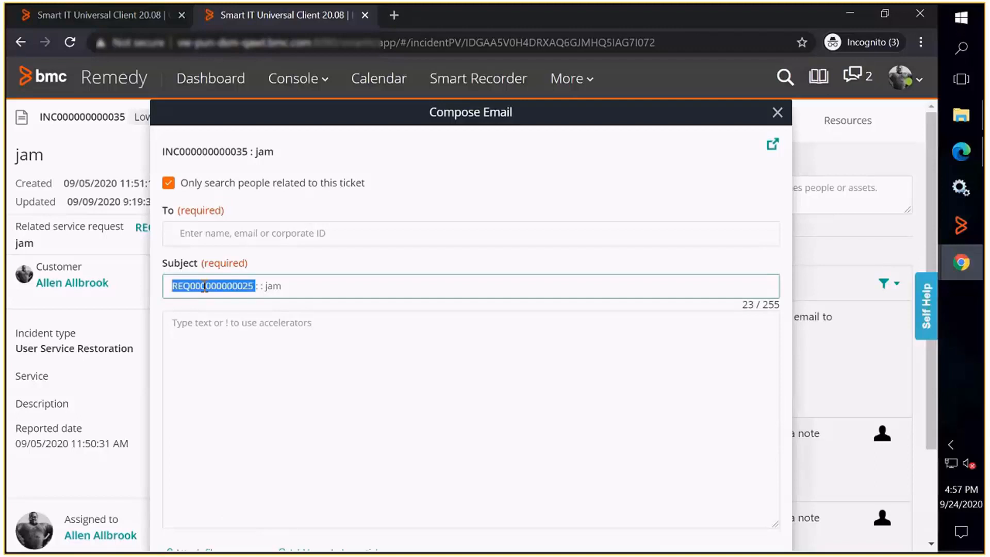